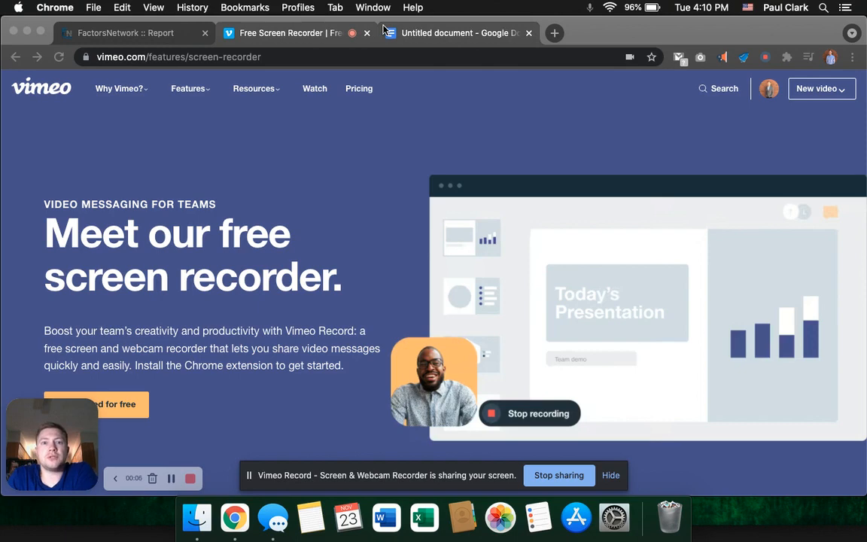
Bring up the untitled Google Doc note about the lost $2,600.
left_click(459, 32)
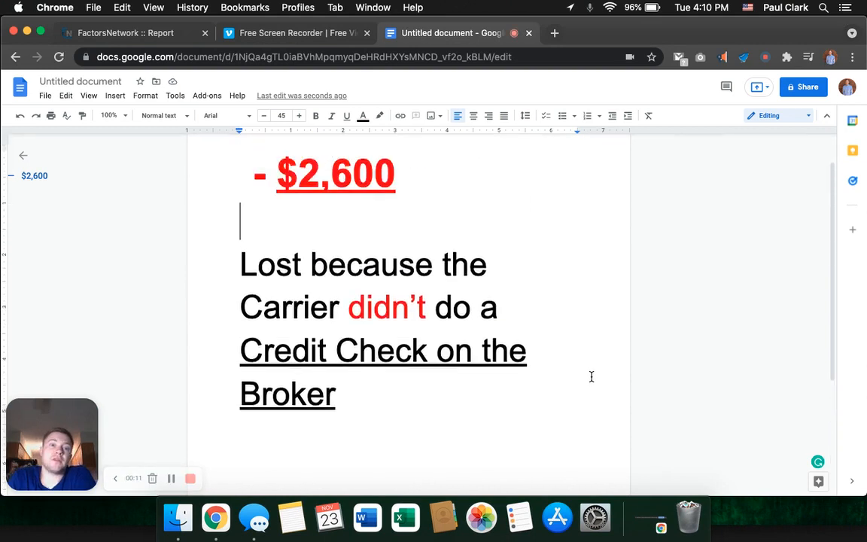
scroll("down", 3)
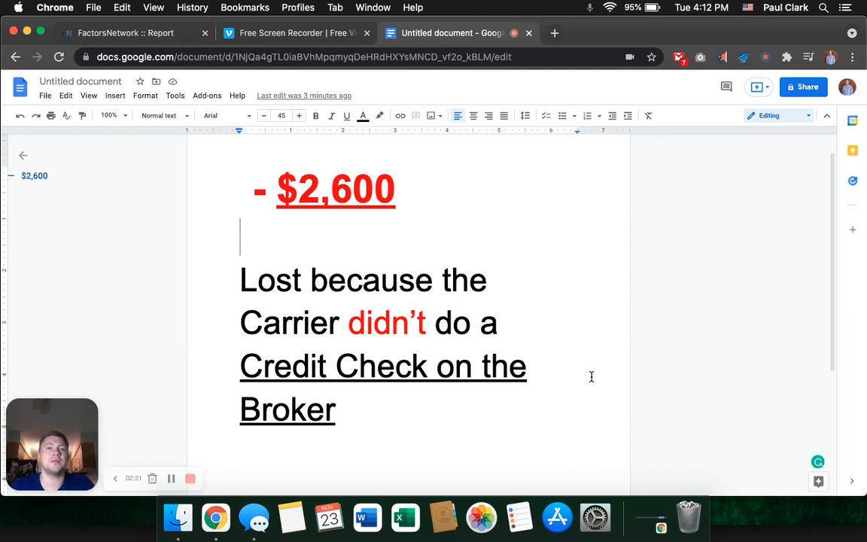
Switch to the FactorsNetwork credit report for TQL Trucking Inc.
left_click(124, 33)
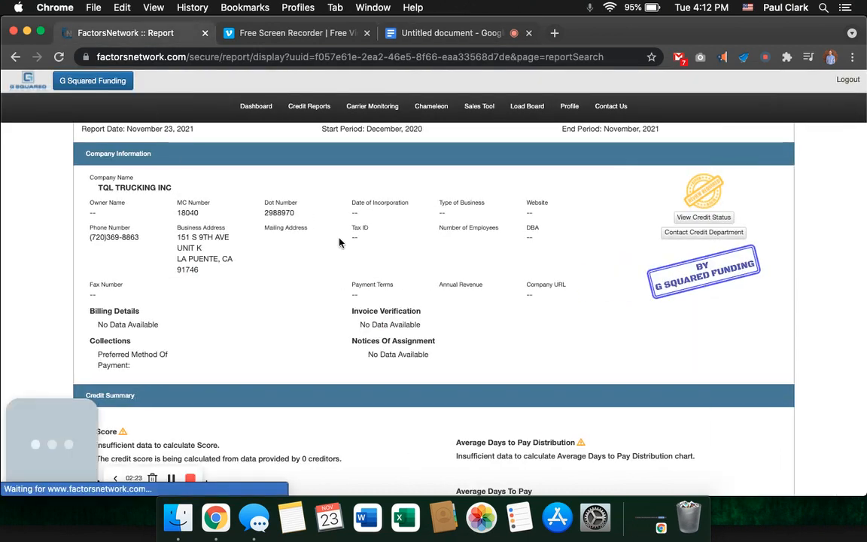
mouse_move(529, 279)
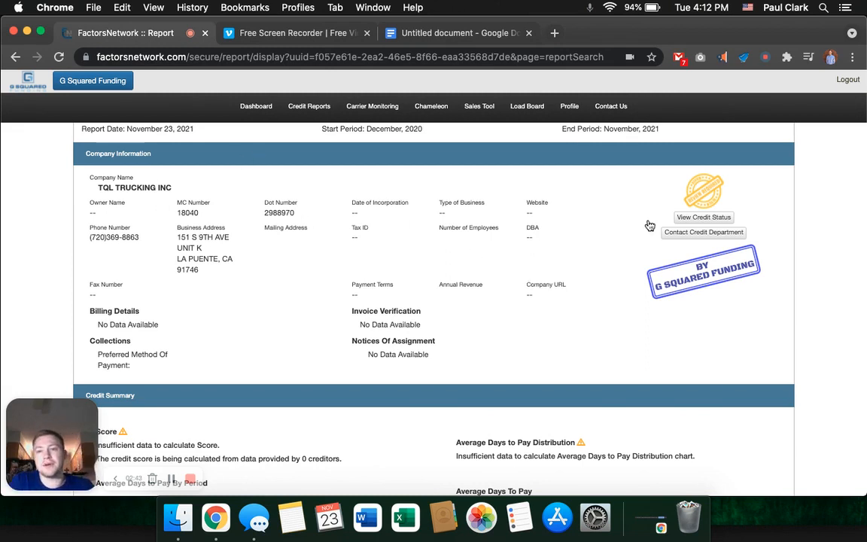
mouse_move(697, 193)
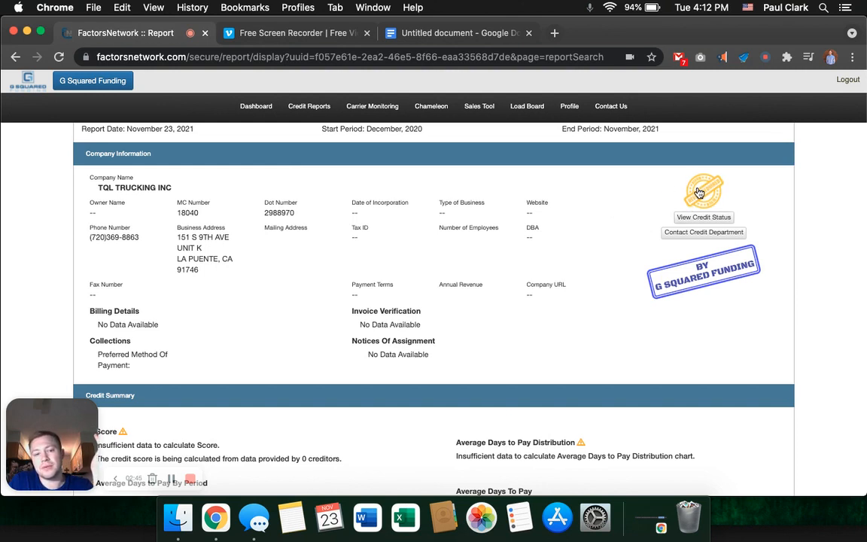
mouse_move(646, 195)
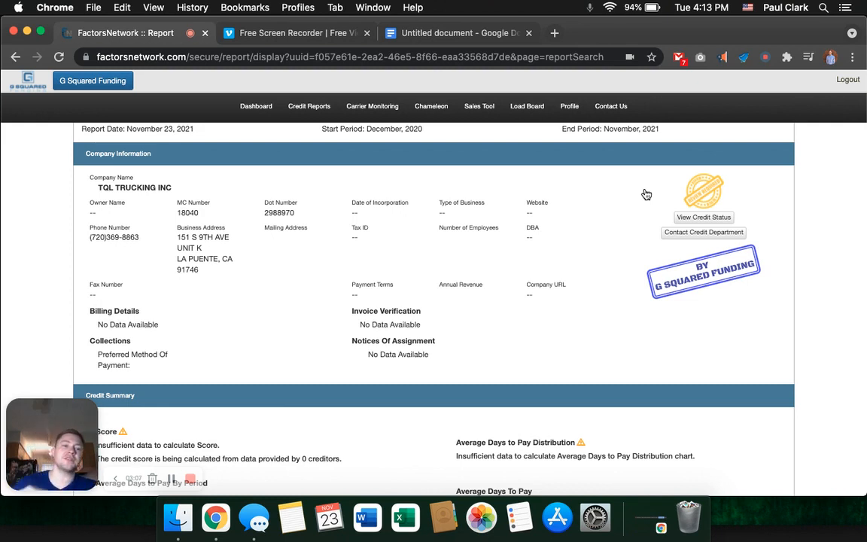
left_click(702, 217)
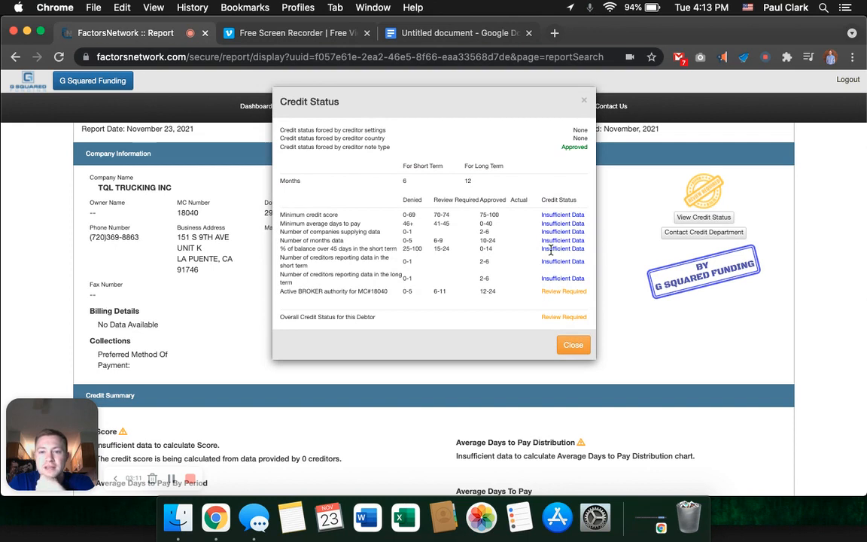
mouse_move(507, 243)
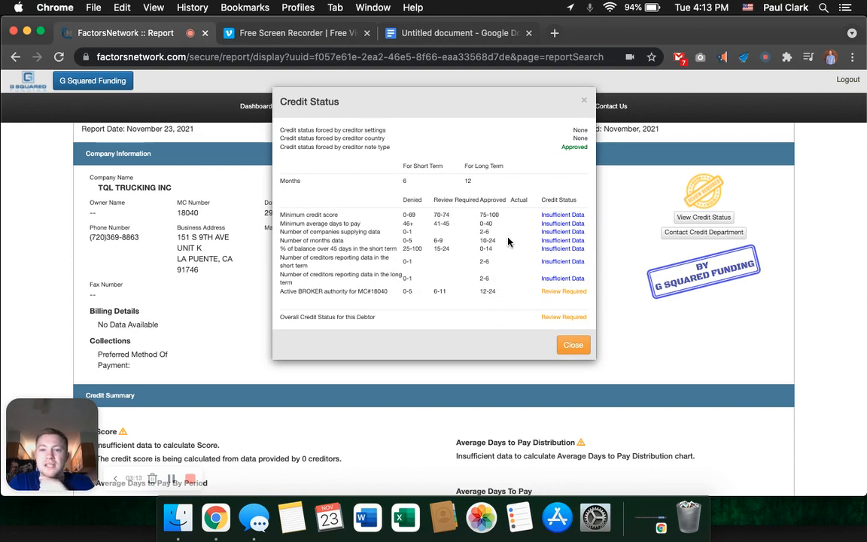
mouse_move(549, 270)
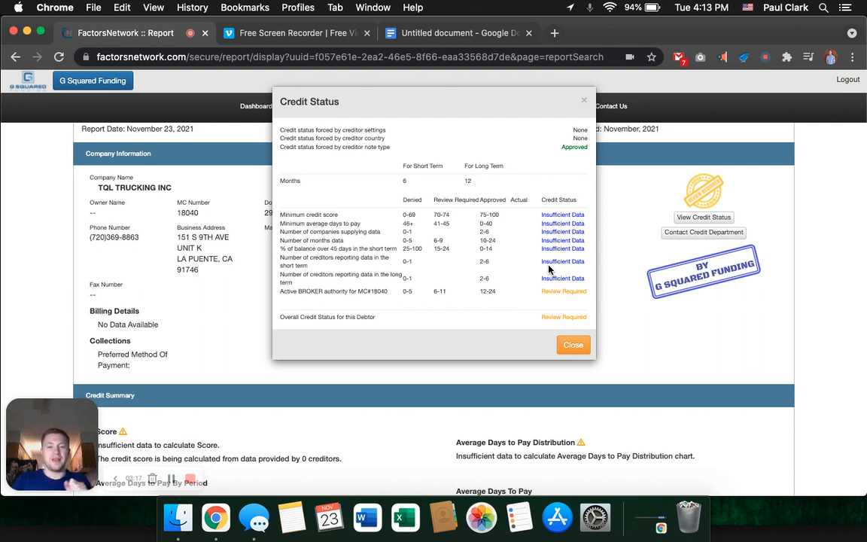
mouse_move(539, 278)
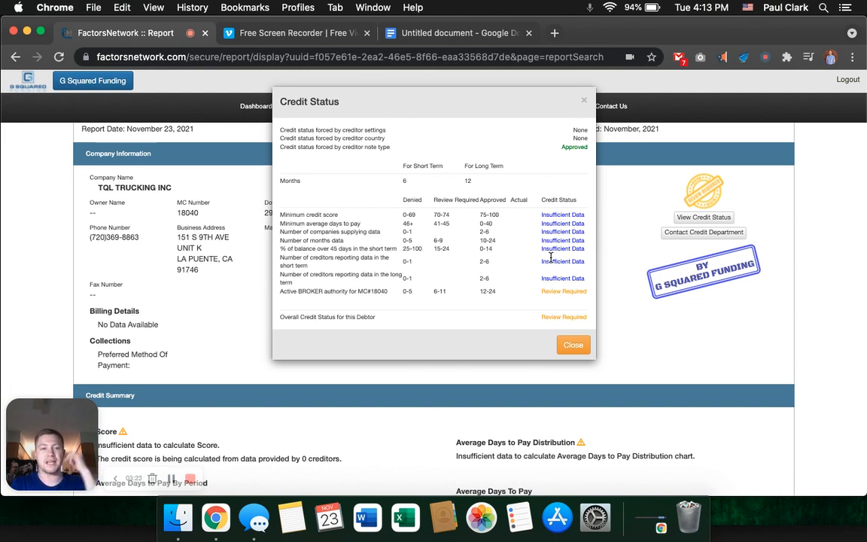
left_click(572, 344)
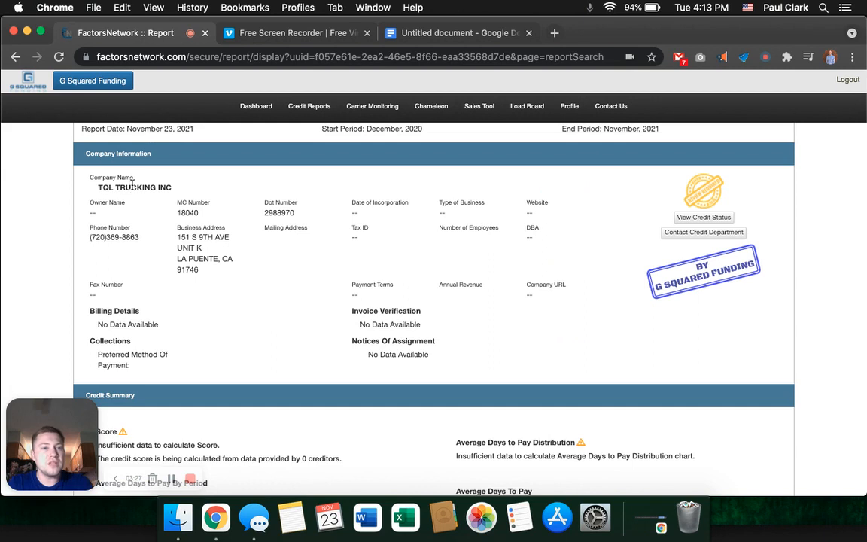
Select the CA state and TQL TRUCKING INC name, then leave for Company Search.
double_click(134, 187)
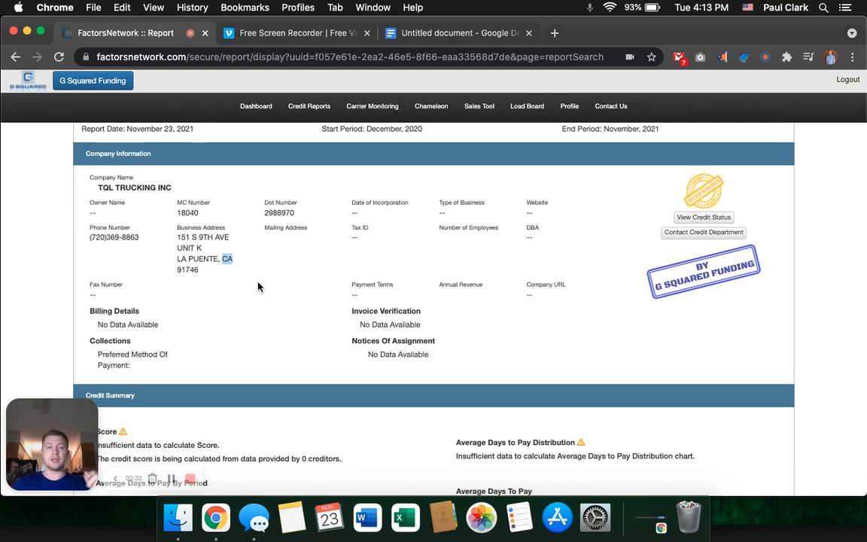
double_click(134, 187)
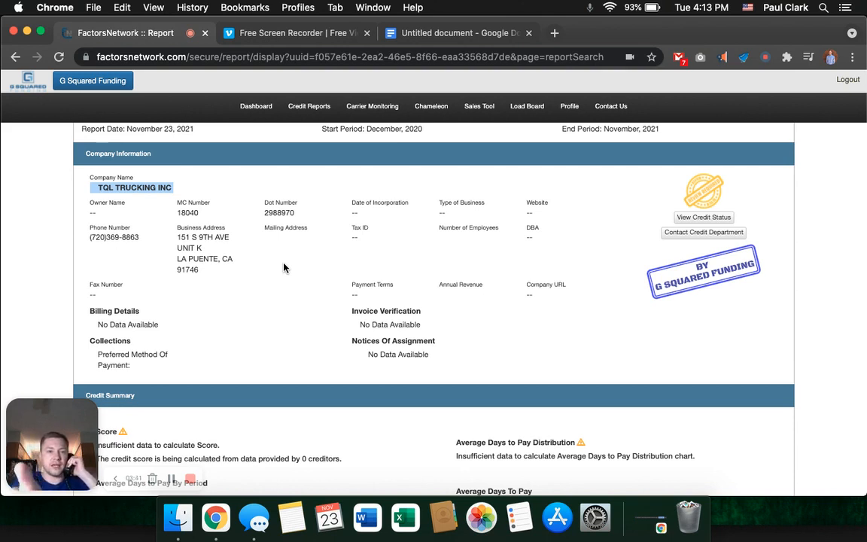
double_click(188, 212)
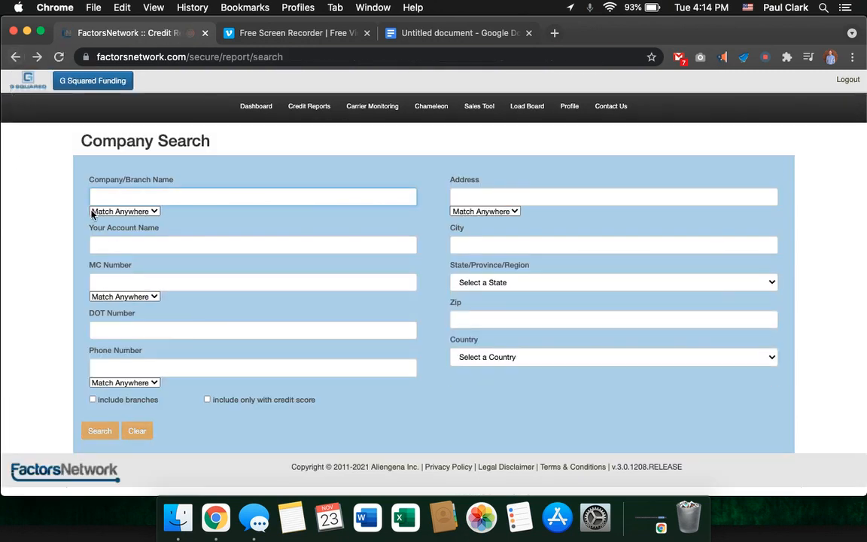
Search companies for TQL and open the TOTAL QUALITY LOGISTICS, LLC report.
type("TQL")
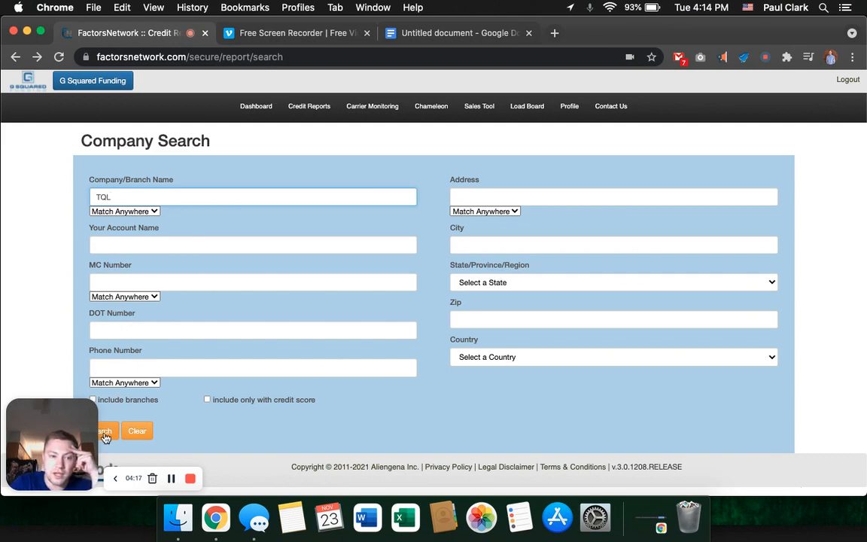
left_click(103, 431)
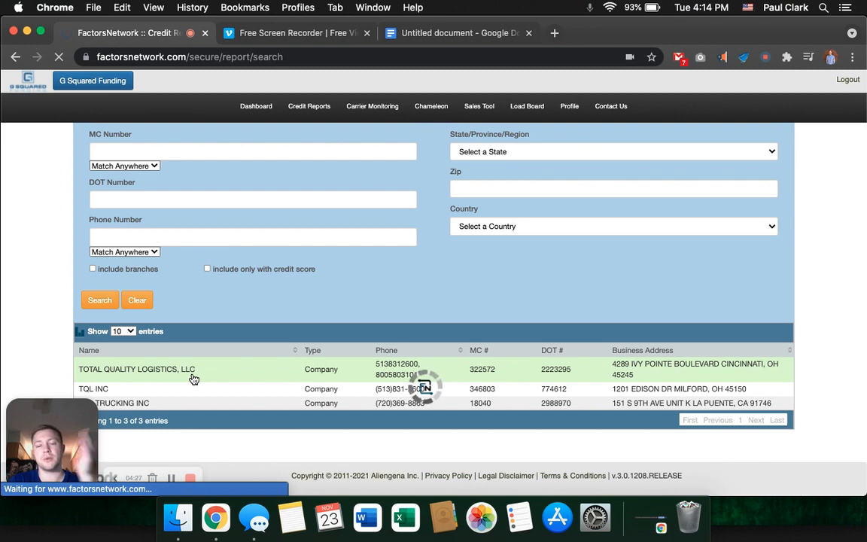
mouse_move(420, 257)
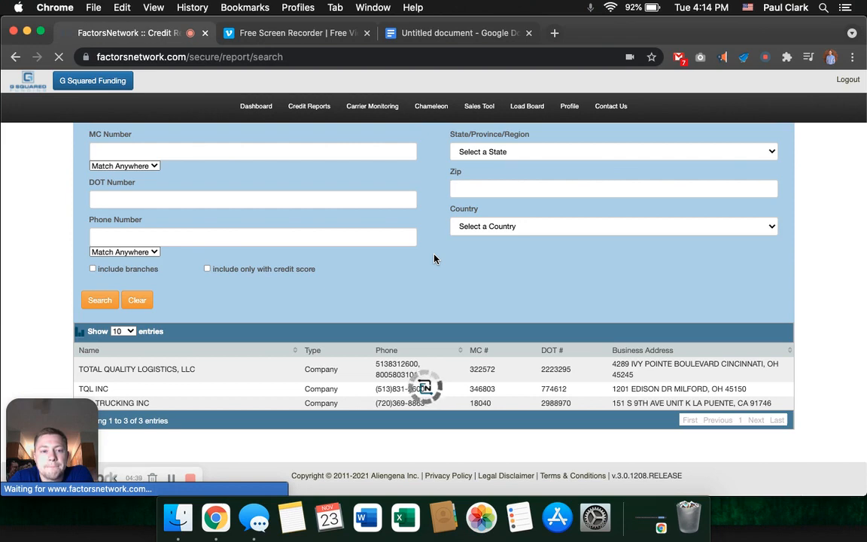
left_click(136, 369)
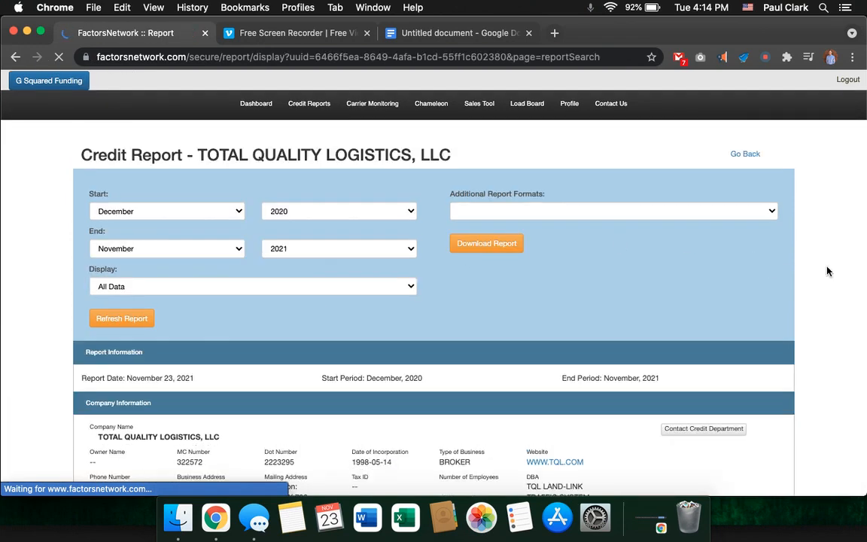
View Total Quality Logistics' all-Approved credit status, then return to the Google Doc.
scroll("down", 3)
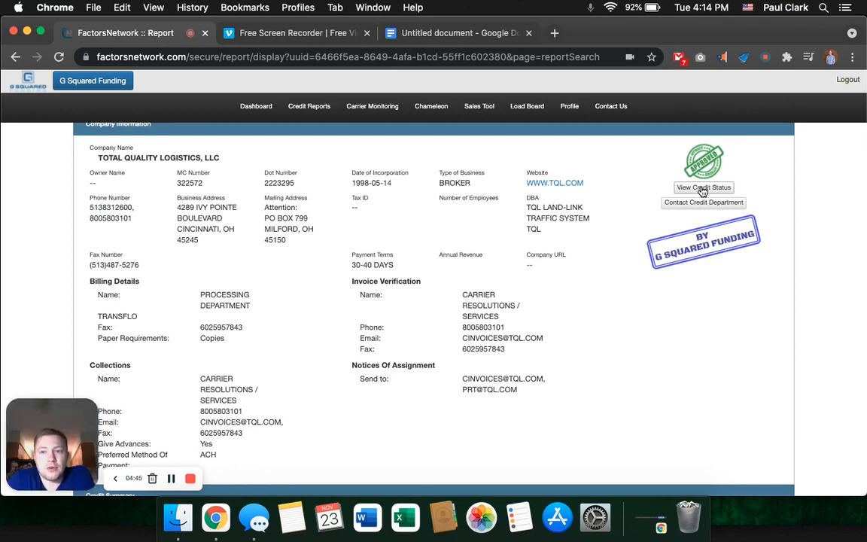
left_click(702, 187)
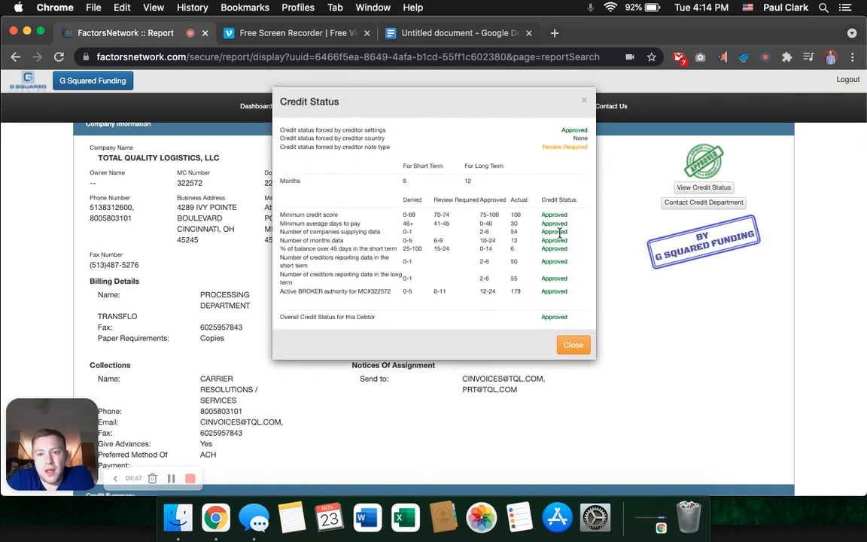
mouse_move(555, 310)
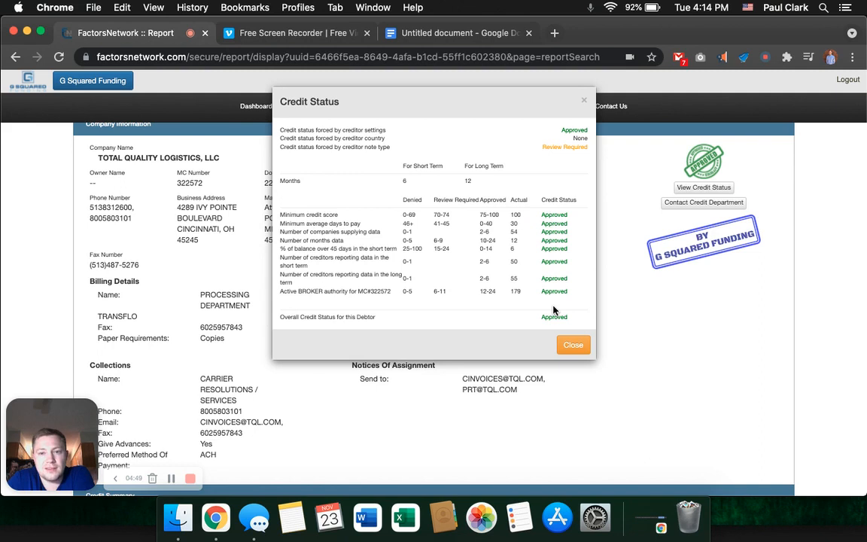
mouse_move(455, 326)
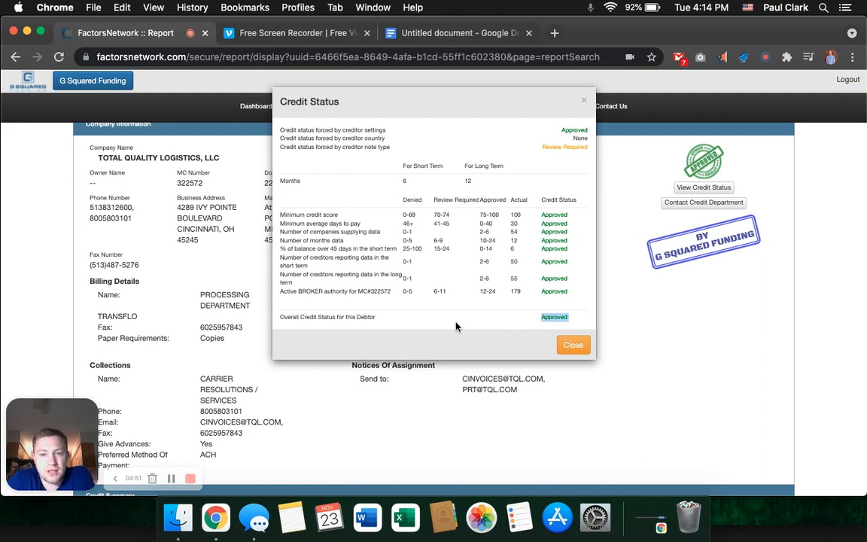
mouse_move(550, 214)
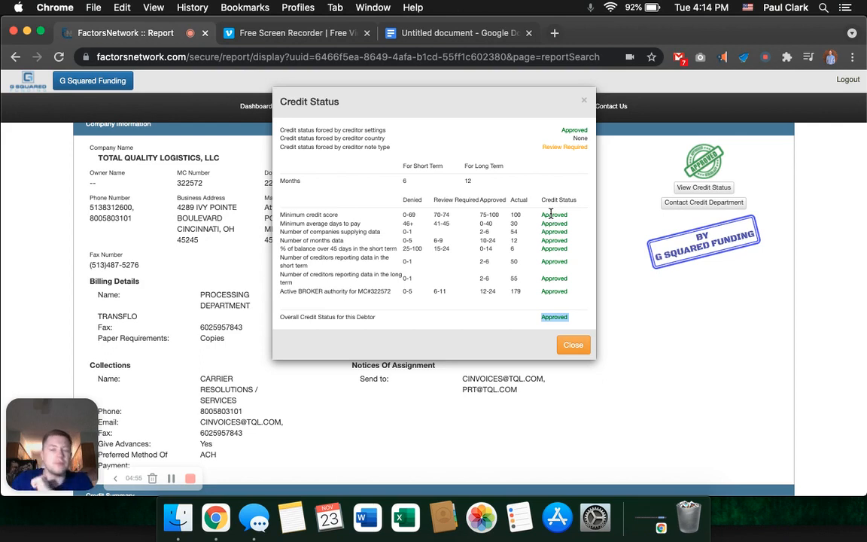
left_click(573, 344)
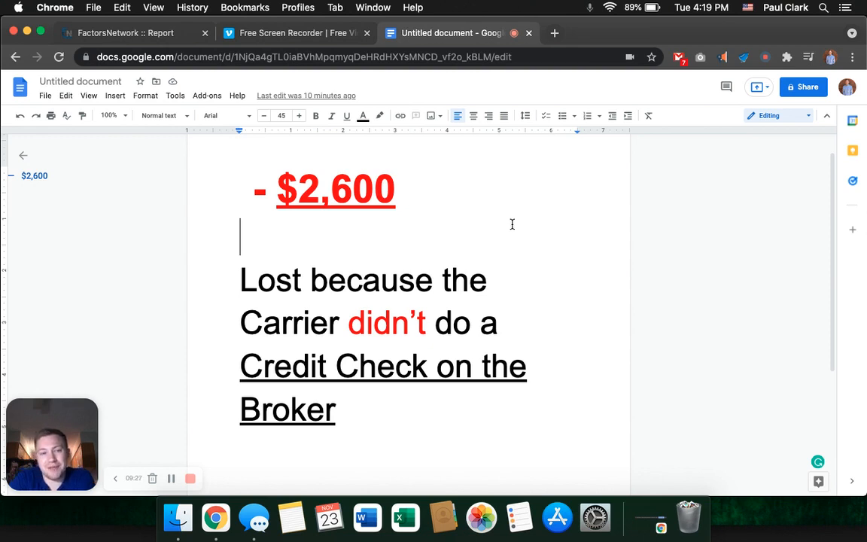
Return to the TOTAL QUALITY LOGISTICS credit report after reviewing the note.
left_click(120, 32)
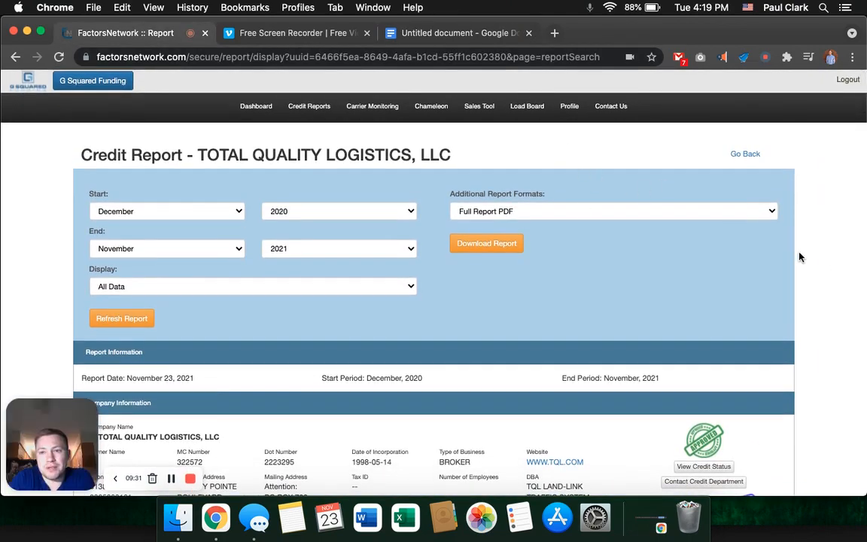
Scroll to the report's green Approved stamp, then go back to the Google Doc.
scroll("down", 3)
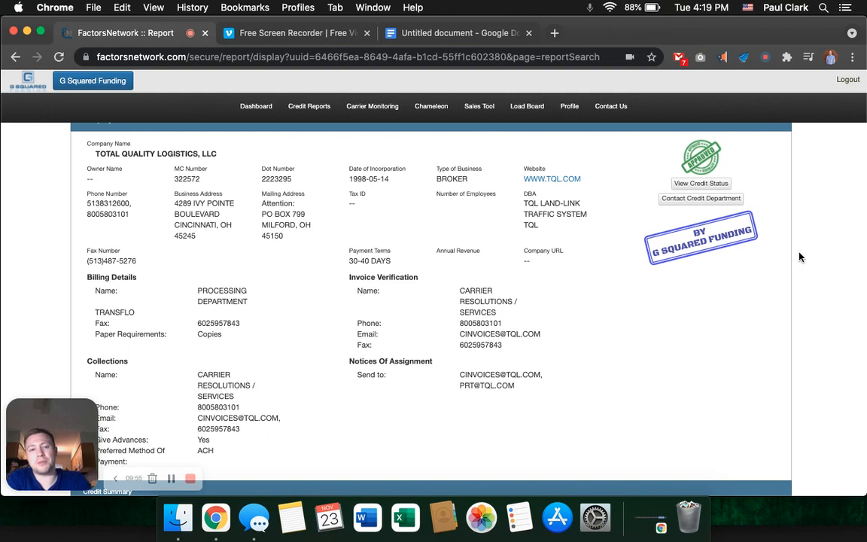
left_click(459, 32)
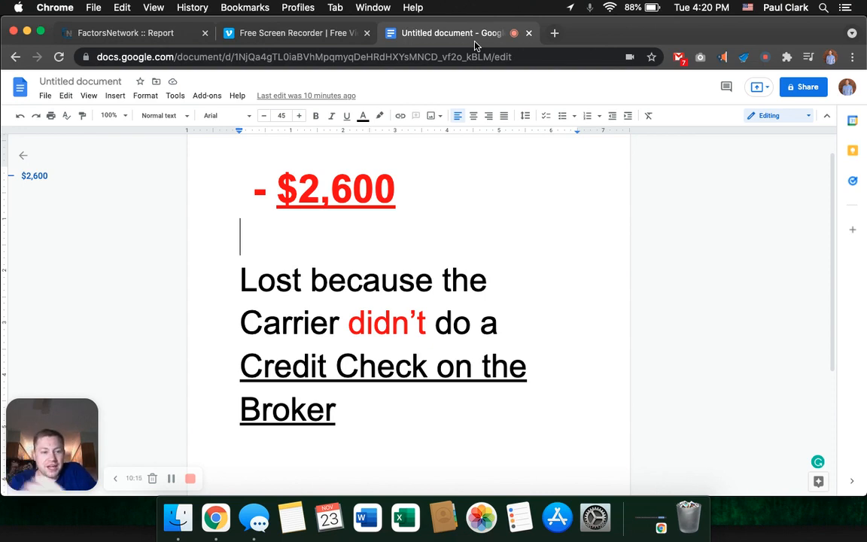
mouse_move(412, 95)
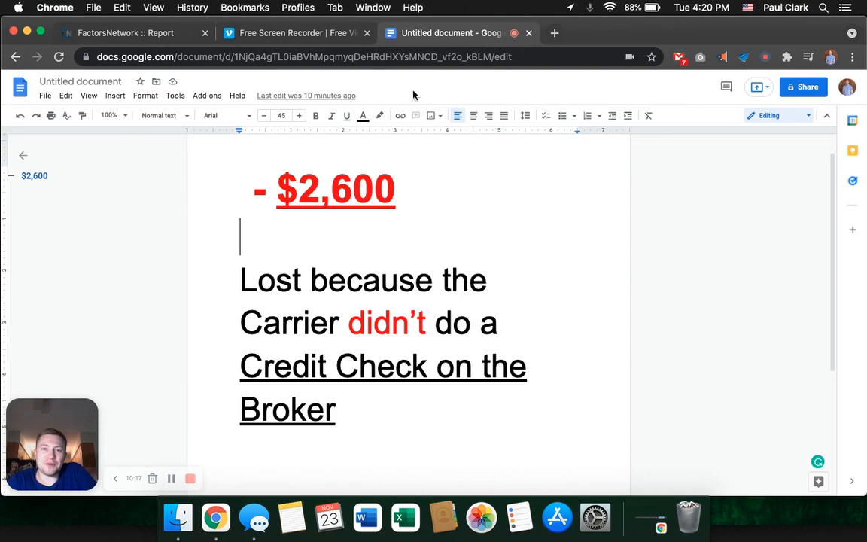